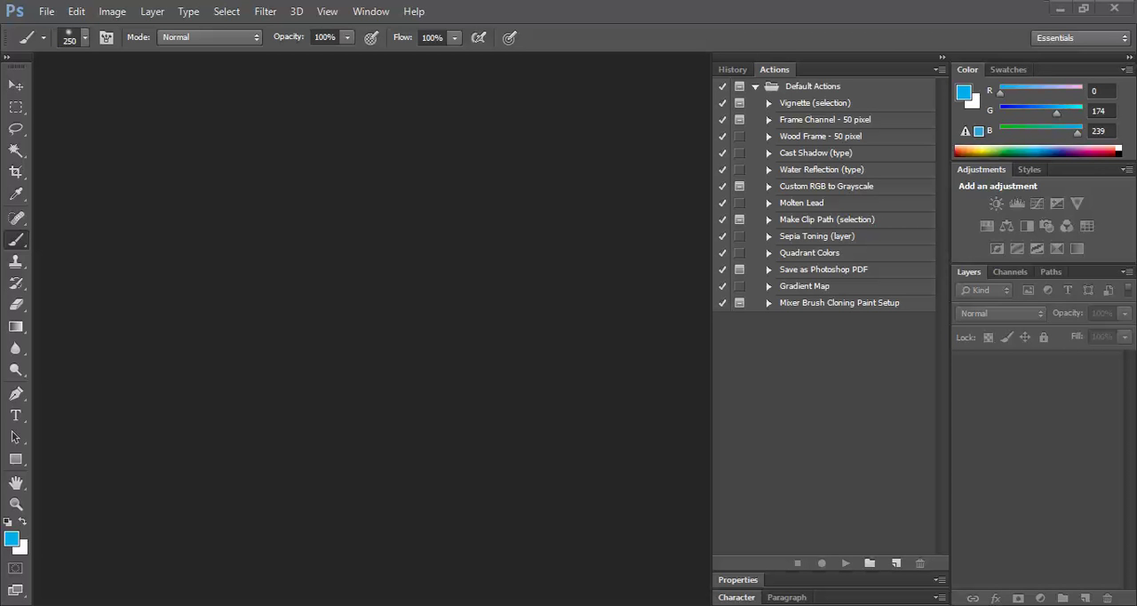
pyautogui.moveTo(263, 590)
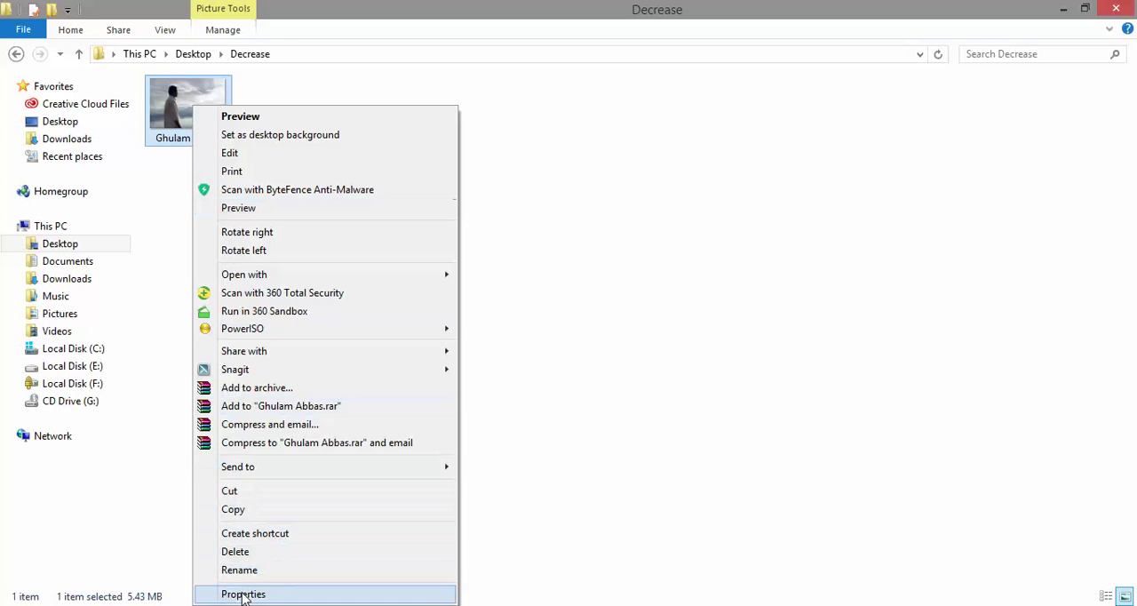
# Step: View the properties of the 5.43 MB photo in the Decrease folder
pyautogui.click(243, 594)
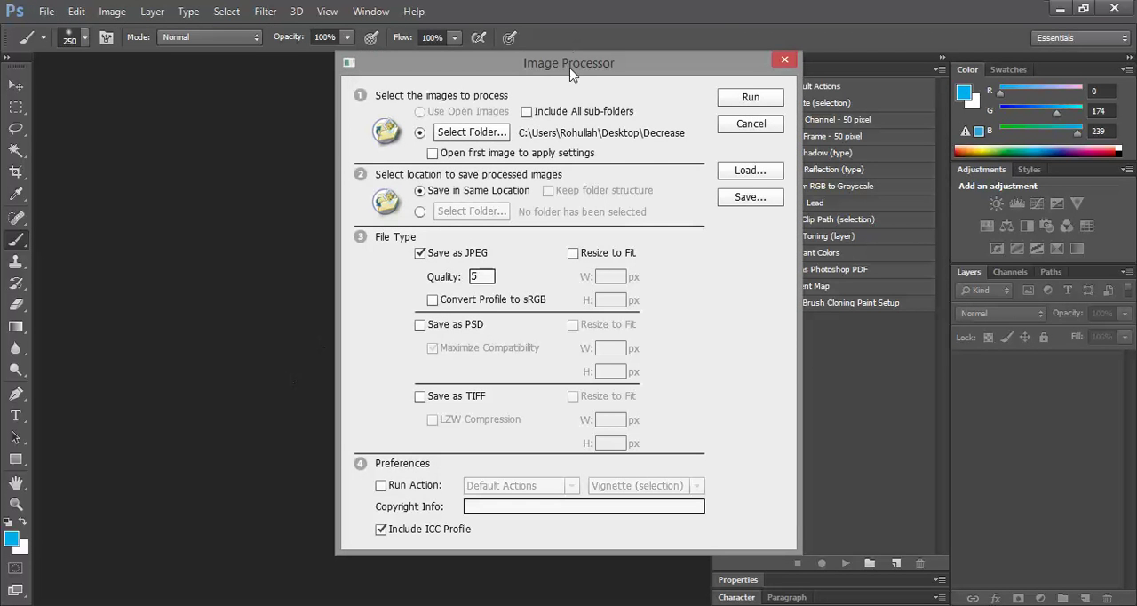
# Step: Position the Image Processor dialog and pick the Decrease folder as source, keeping JPEG quality 5
pyautogui.moveTo(569, 62); pyautogui.dragTo(405, 71)
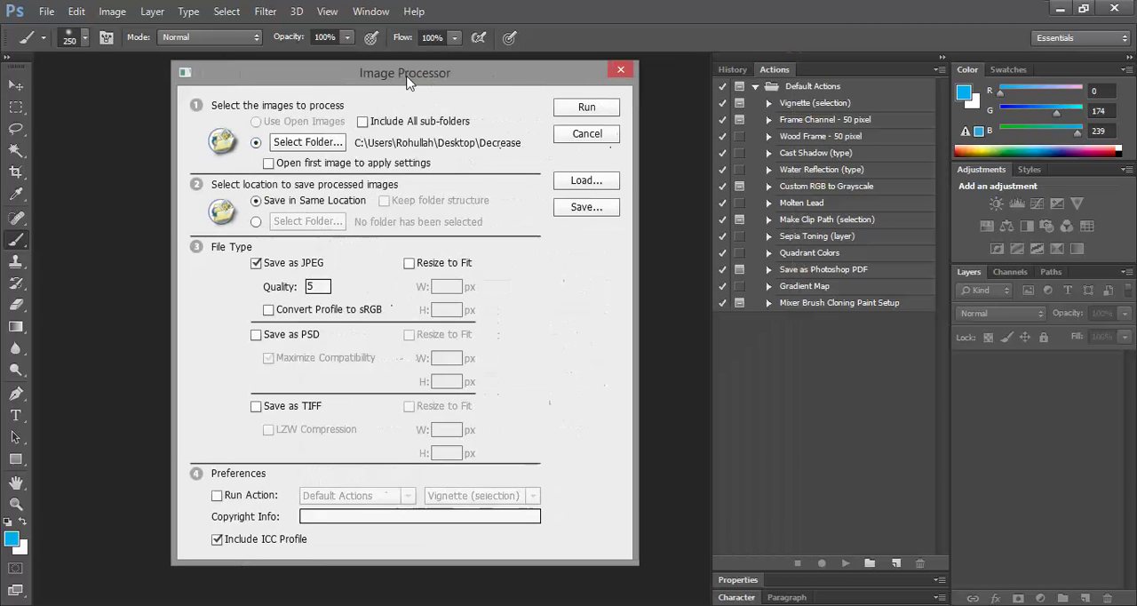
pyautogui.moveTo(405, 71); pyautogui.dragTo(451, 68)
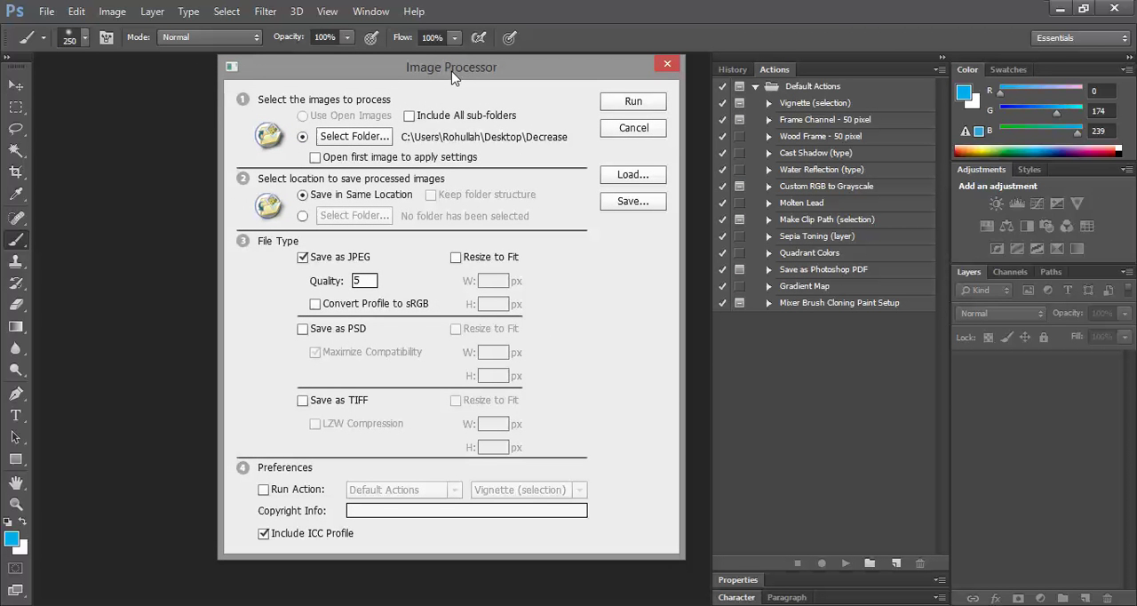
pyautogui.click(354, 135)
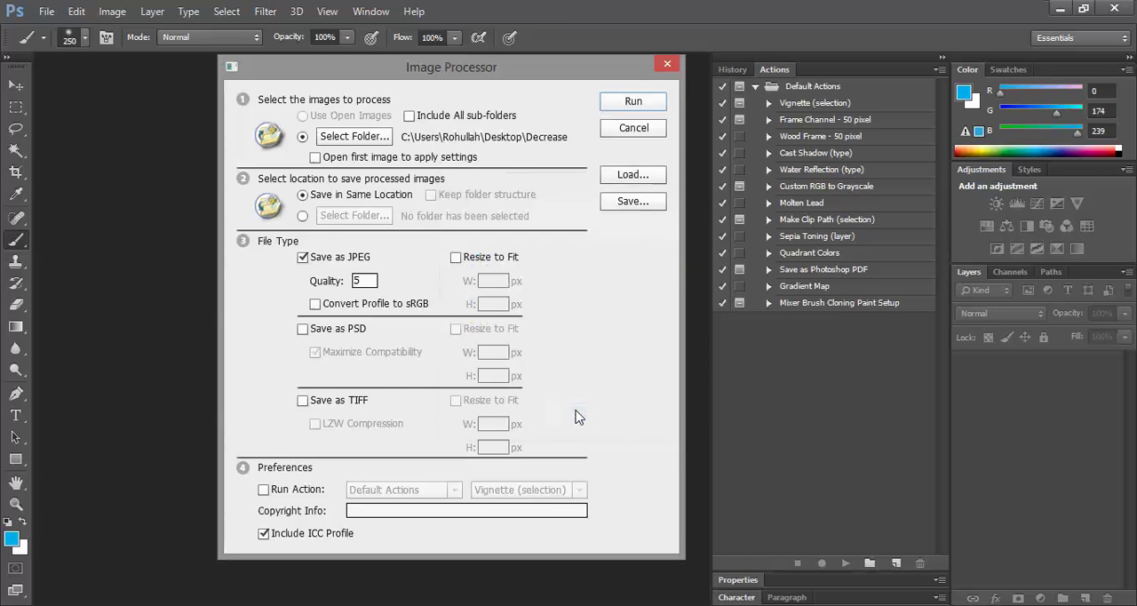
pyautogui.moveTo(524, 270)
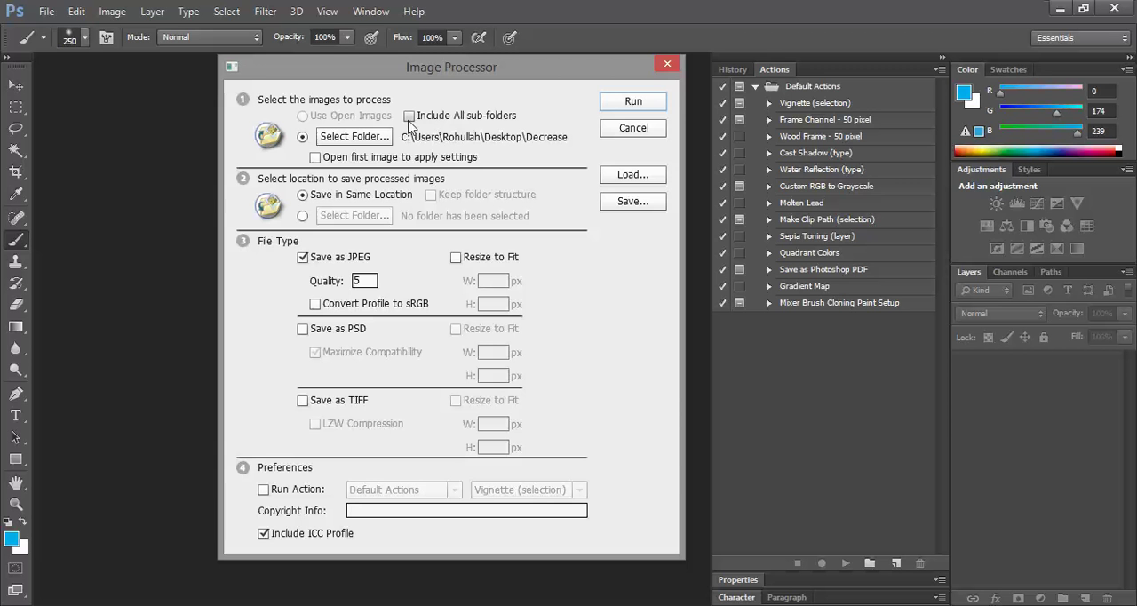
pyautogui.moveTo(409, 116)
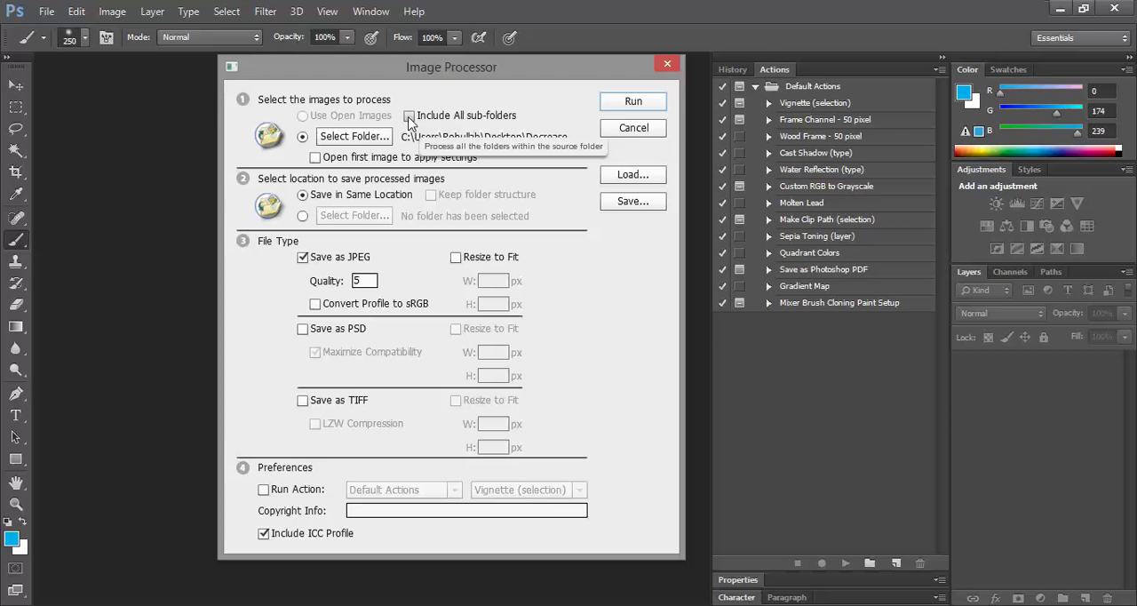
pyautogui.moveTo(306, 213)
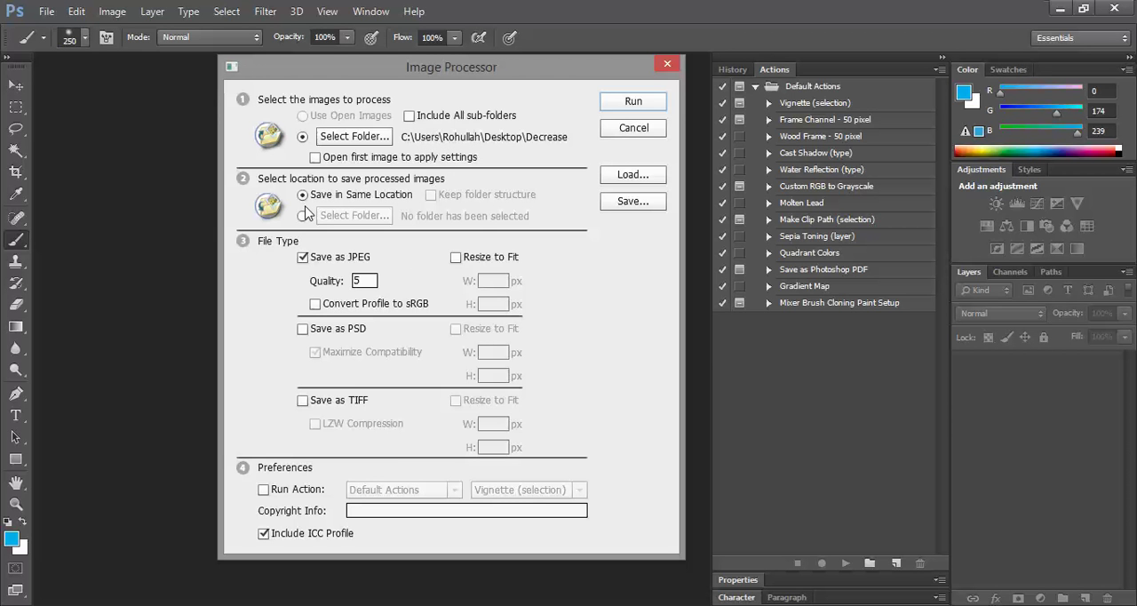
pyautogui.moveTo(364, 196)
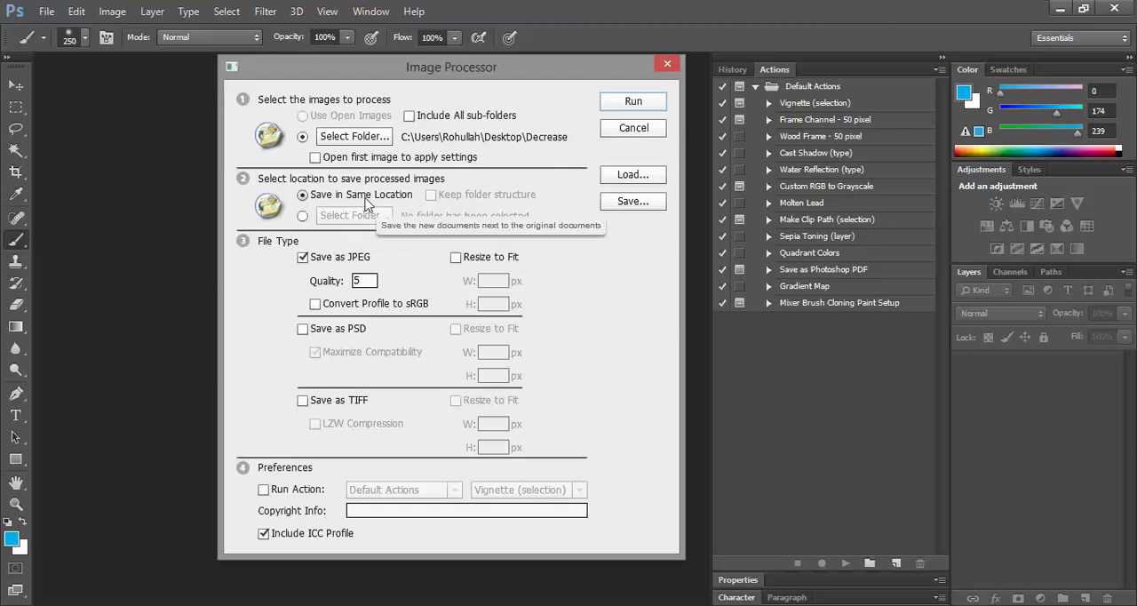
pyautogui.click(302, 217)
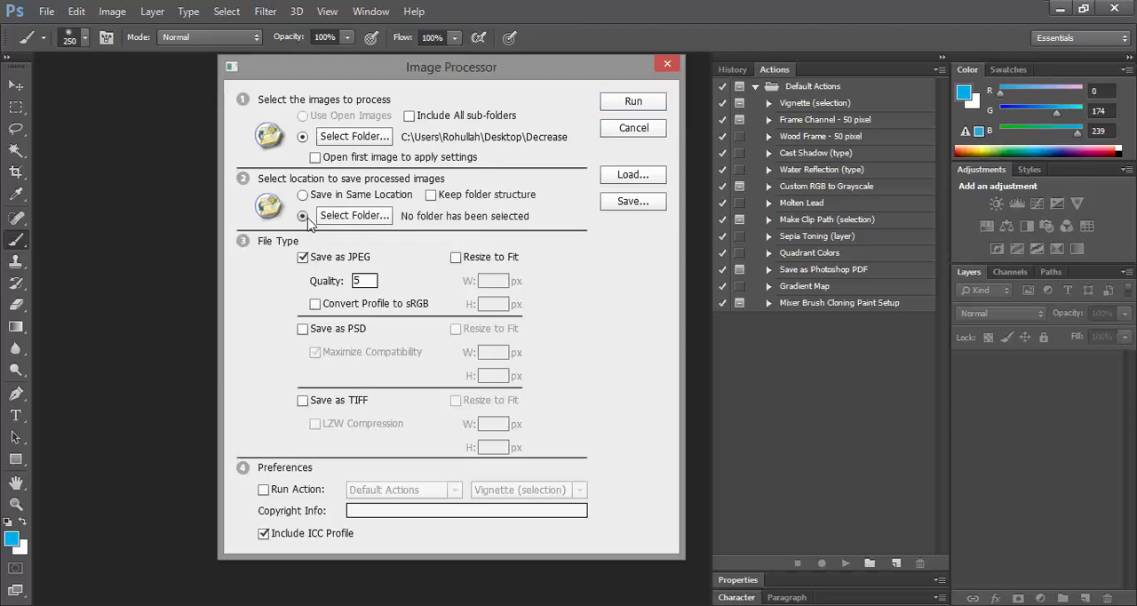
pyautogui.click(354, 217)
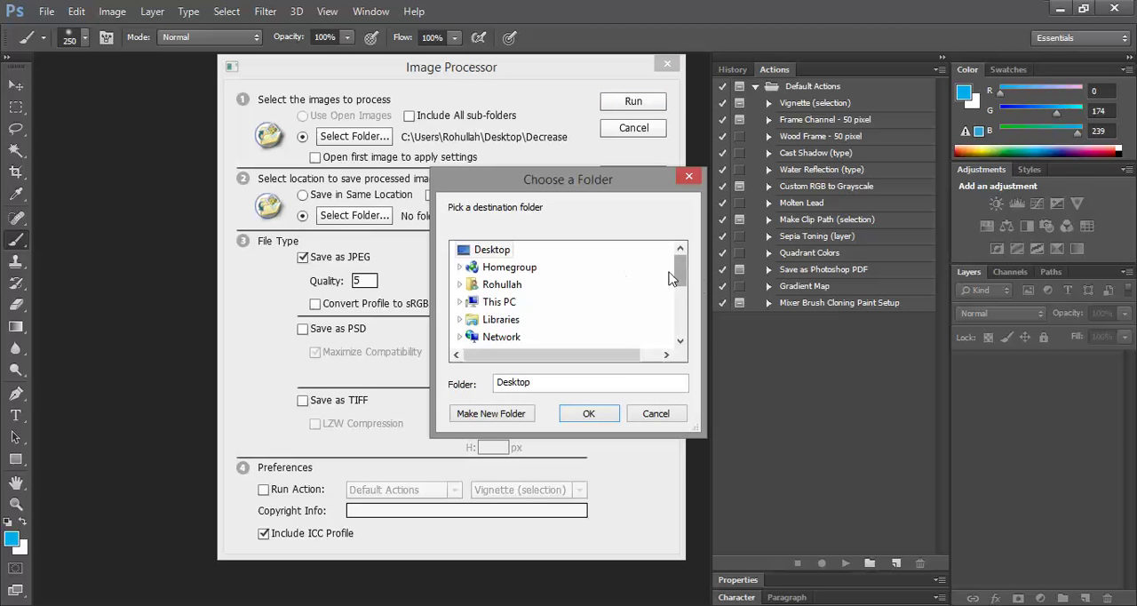
pyautogui.scroll(-3)
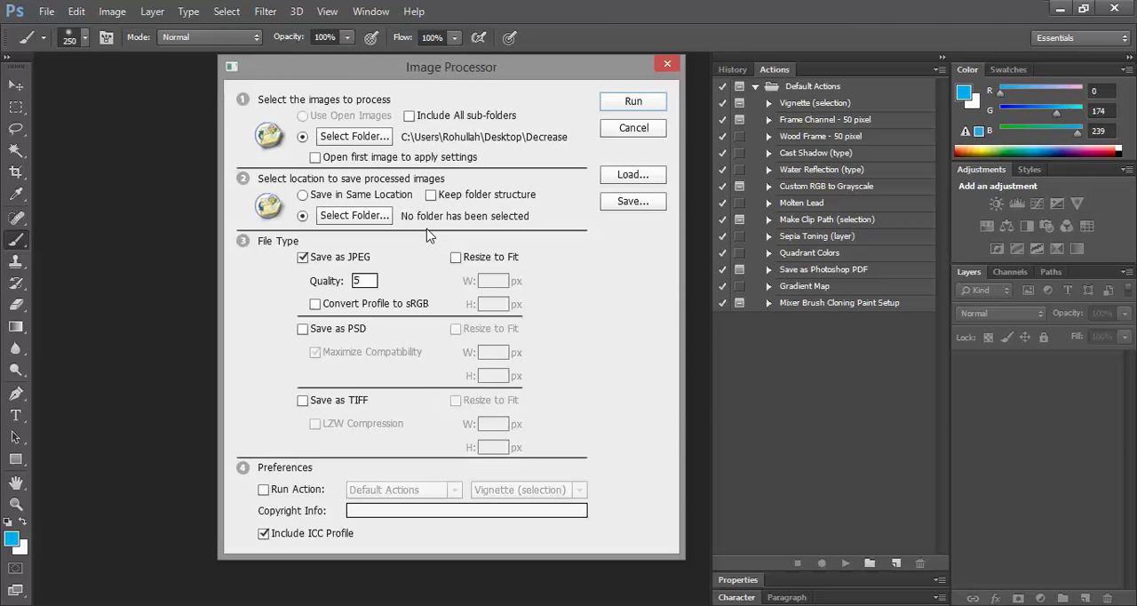
pyautogui.moveTo(430, 206)
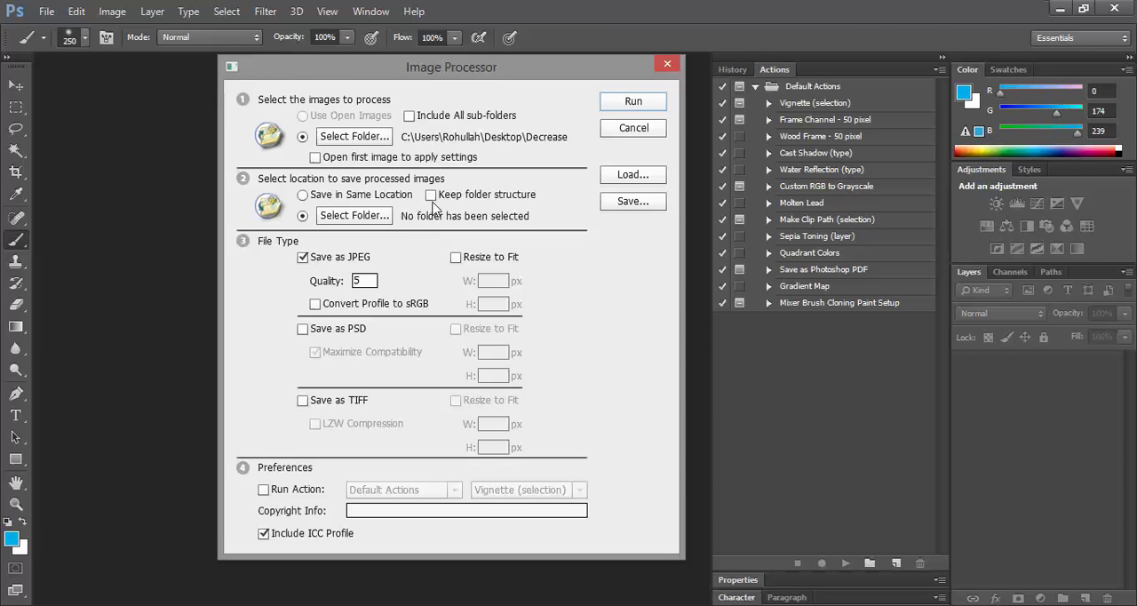
pyautogui.moveTo(430, 194)
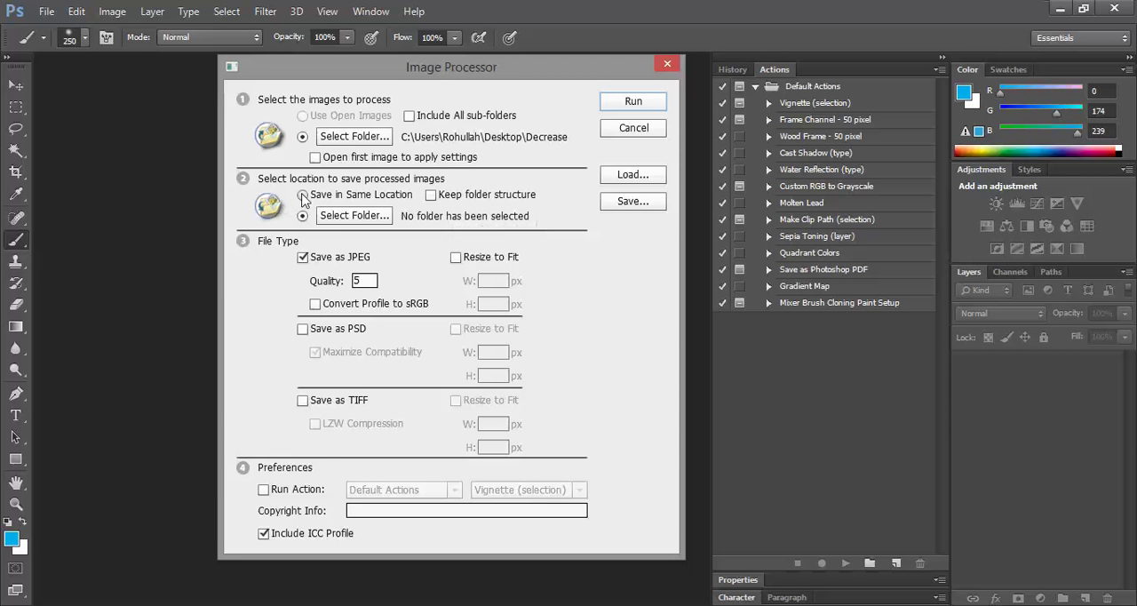
pyautogui.click(302, 194)
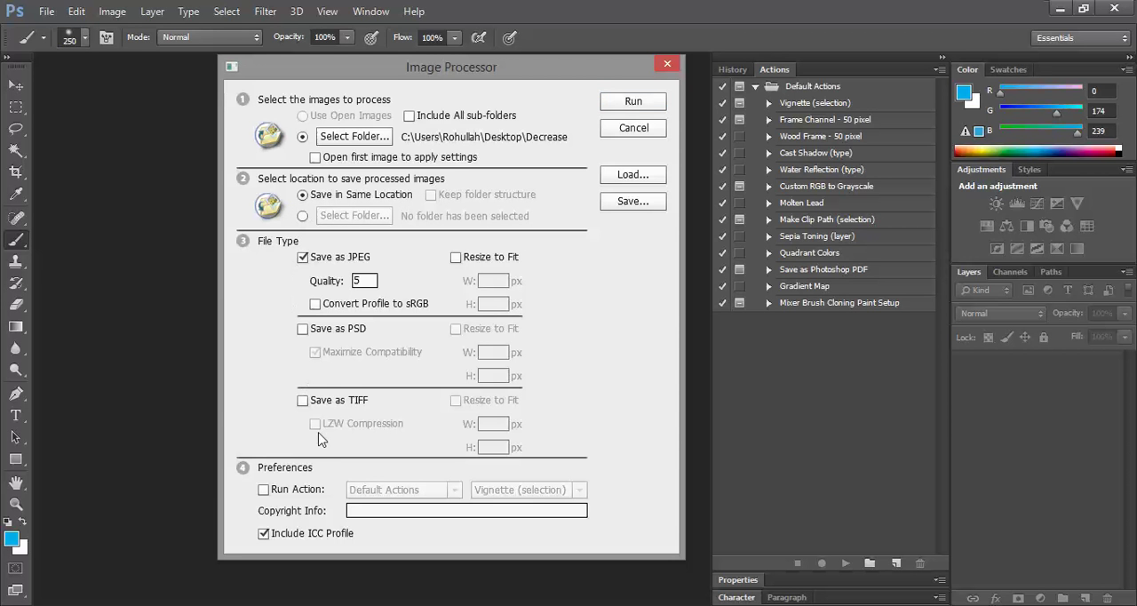
pyautogui.moveTo(245, 258)
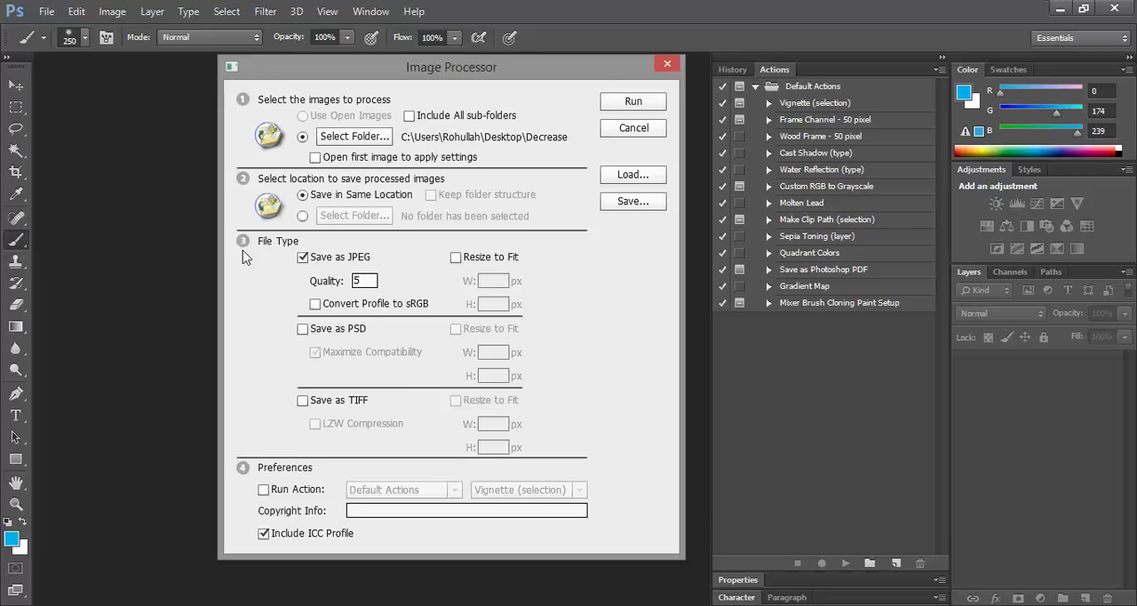
pyautogui.moveTo(470, 177)
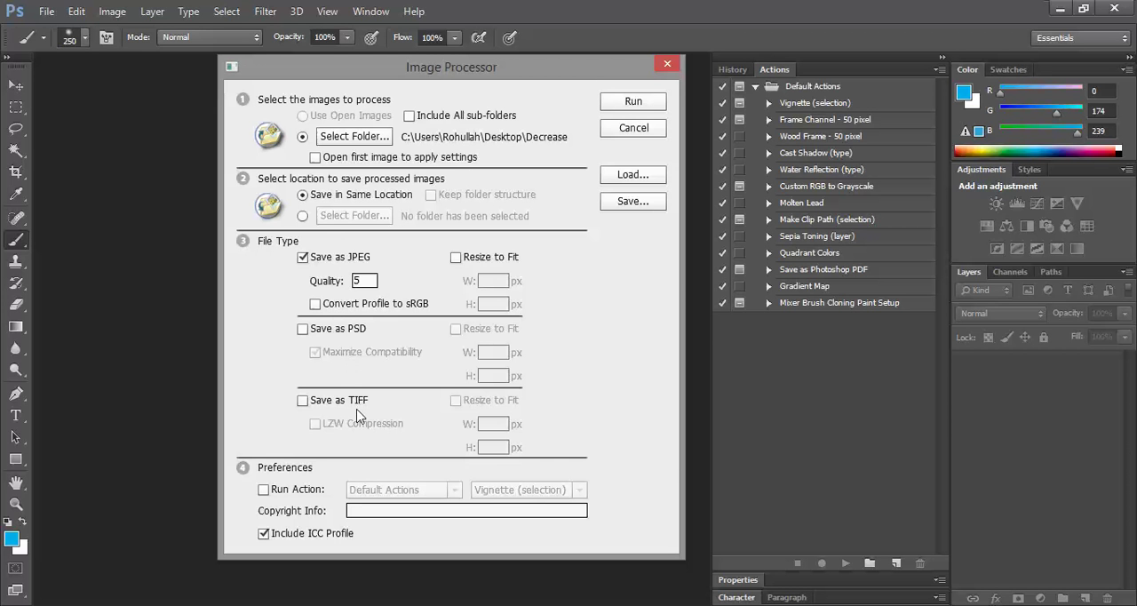
pyautogui.moveTo(766, 395)
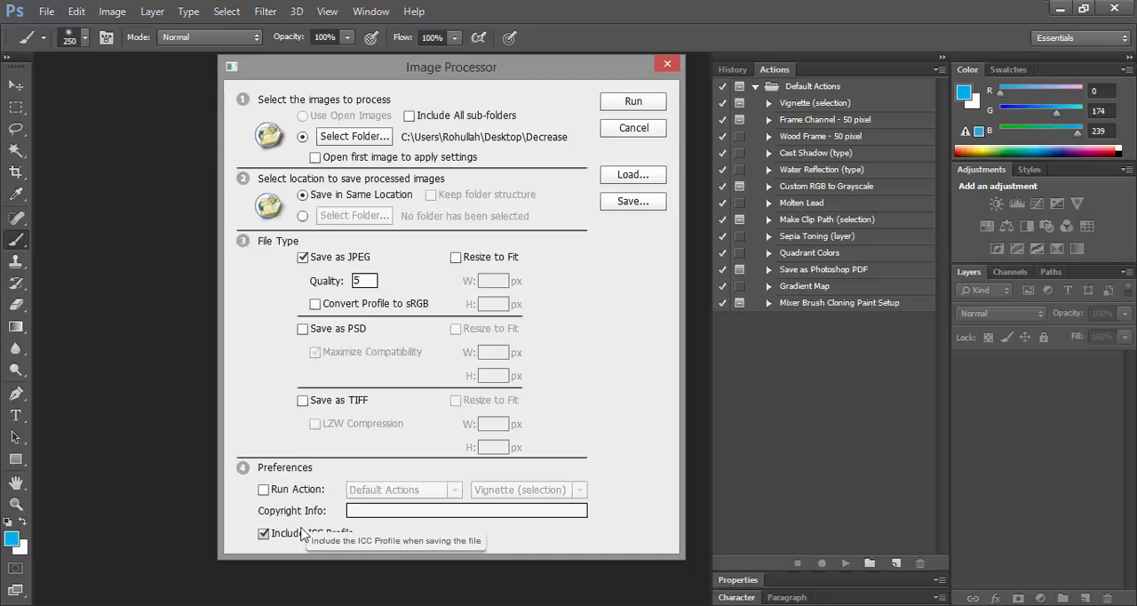
pyautogui.moveTo(830, 102)
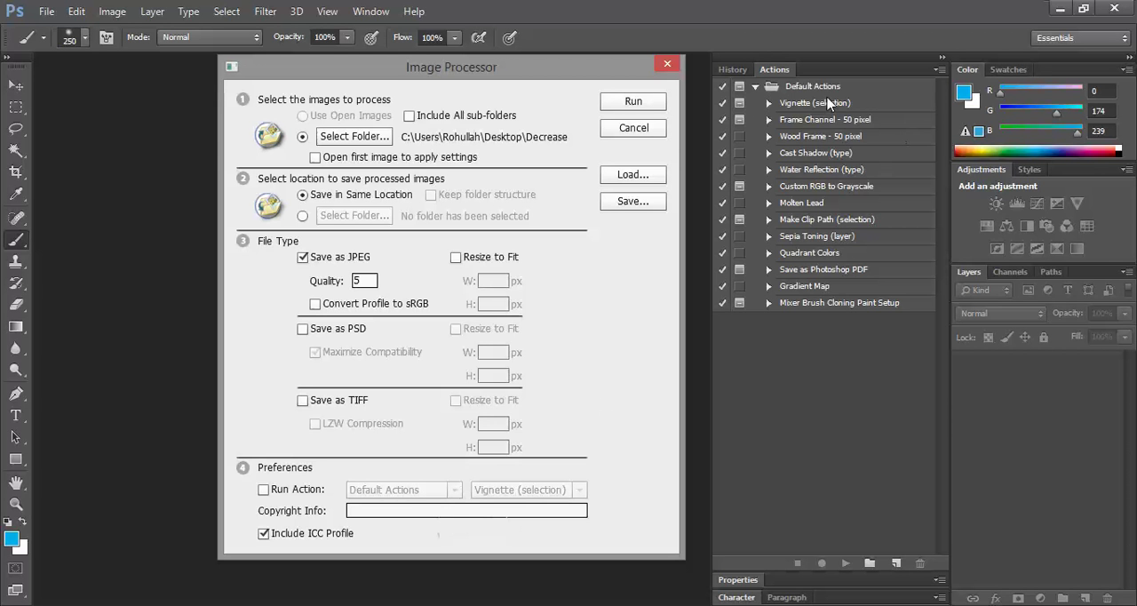
pyautogui.moveTo(797, 359)
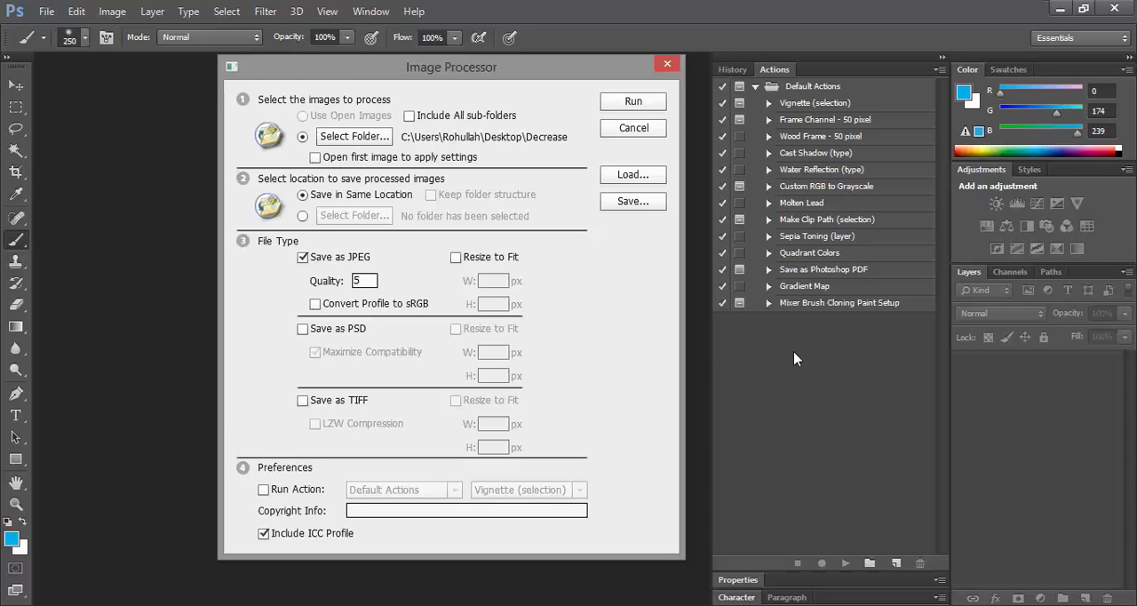
pyautogui.moveTo(458, 437)
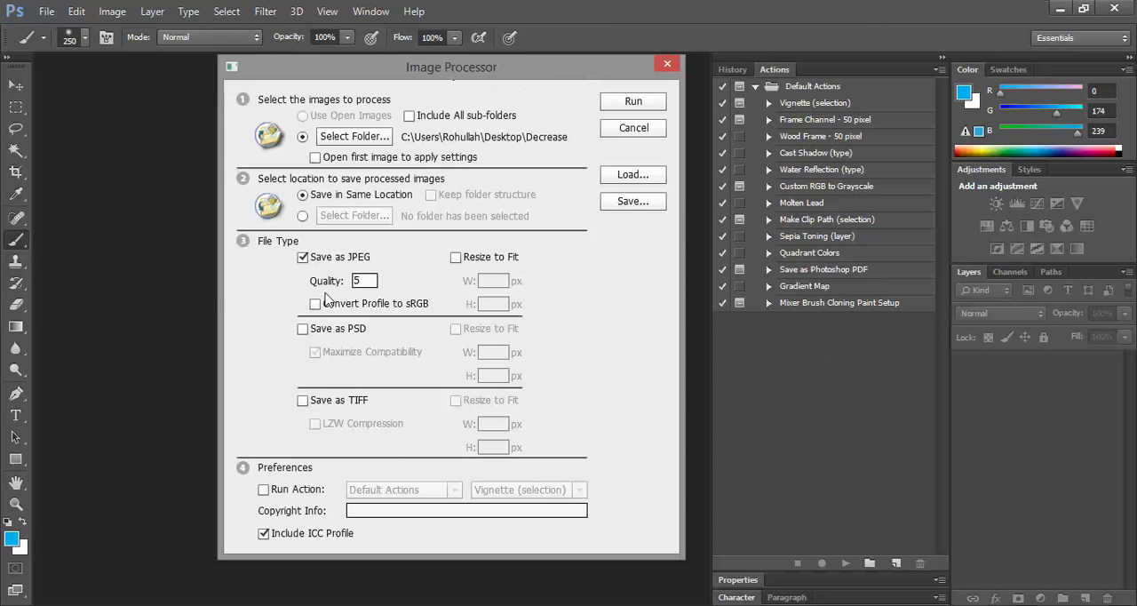
# Step: Leave Run Action off and run the Image Processor on the Decrease folder
pyautogui.click(263, 490)
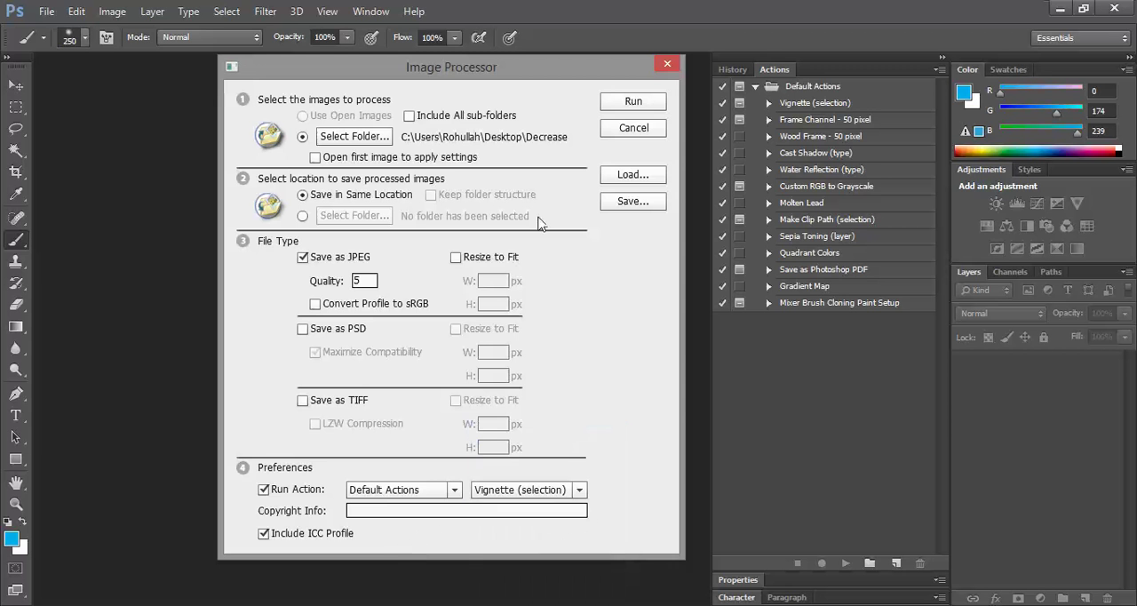
pyautogui.moveTo(240, 501)
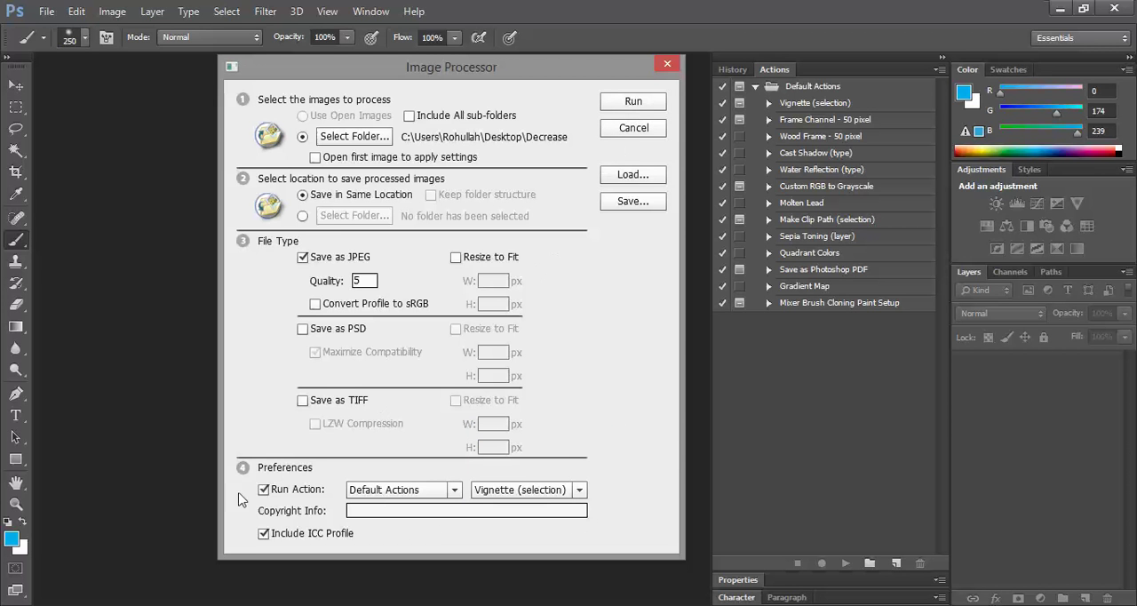
pyautogui.click(263, 489)
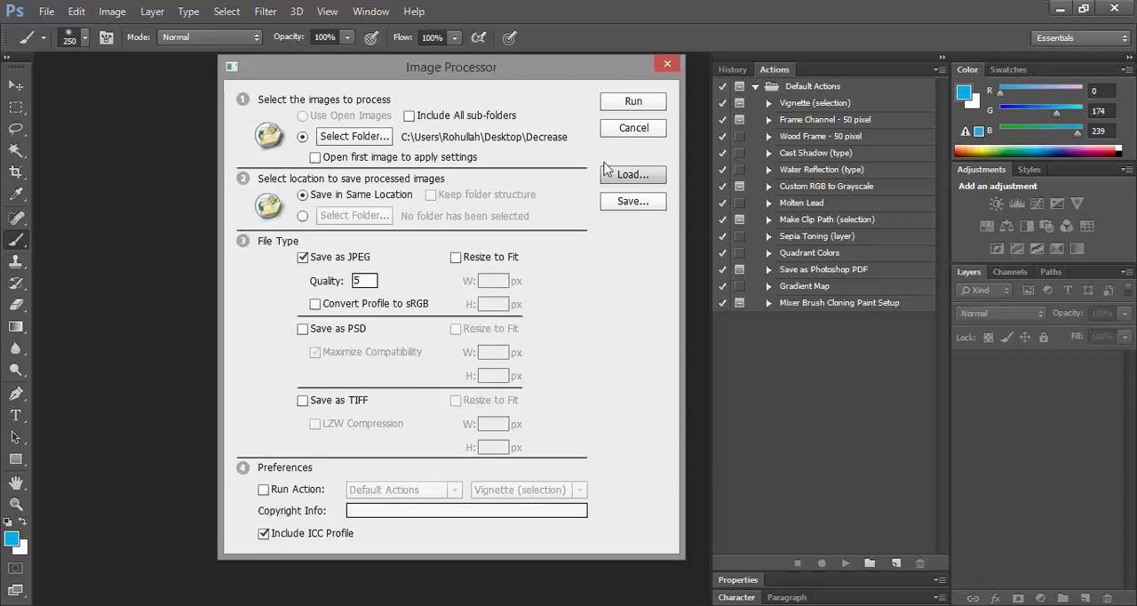
pyautogui.click(633, 101)
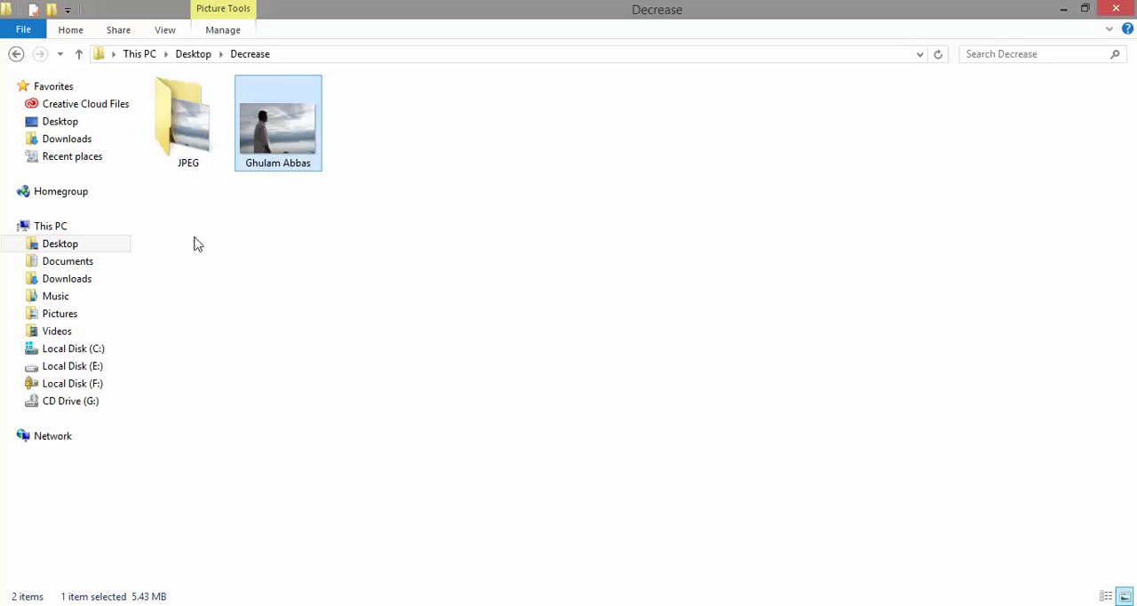
# Step: Confirm the resized photo in the JPEG subfolder is 487 KB, then close its properties
pyautogui.rightClick(186, 107)
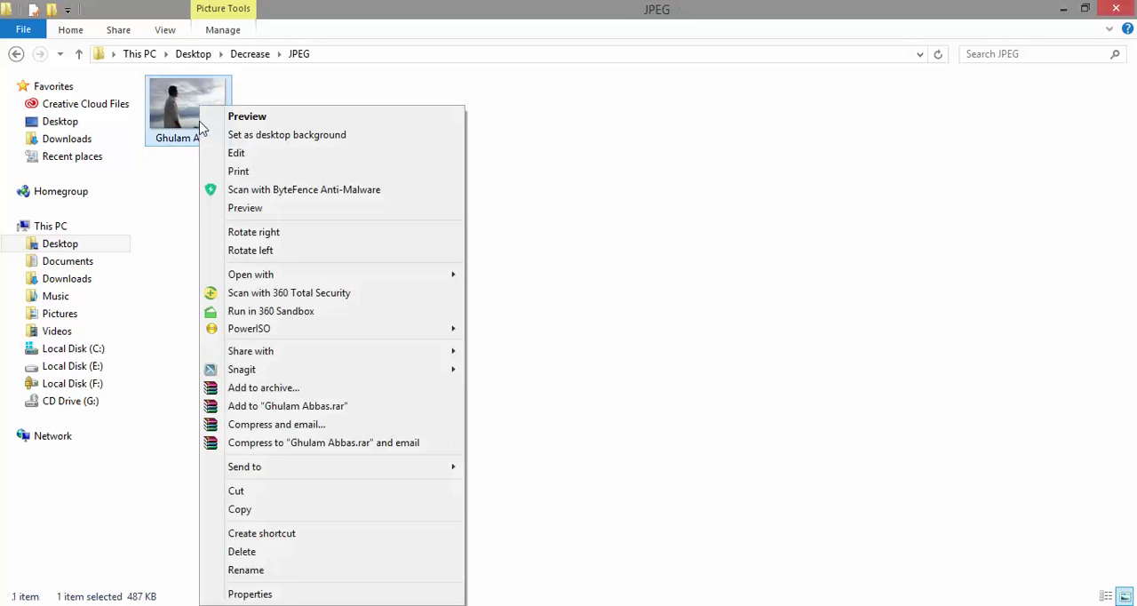
pyautogui.click(249, 593)
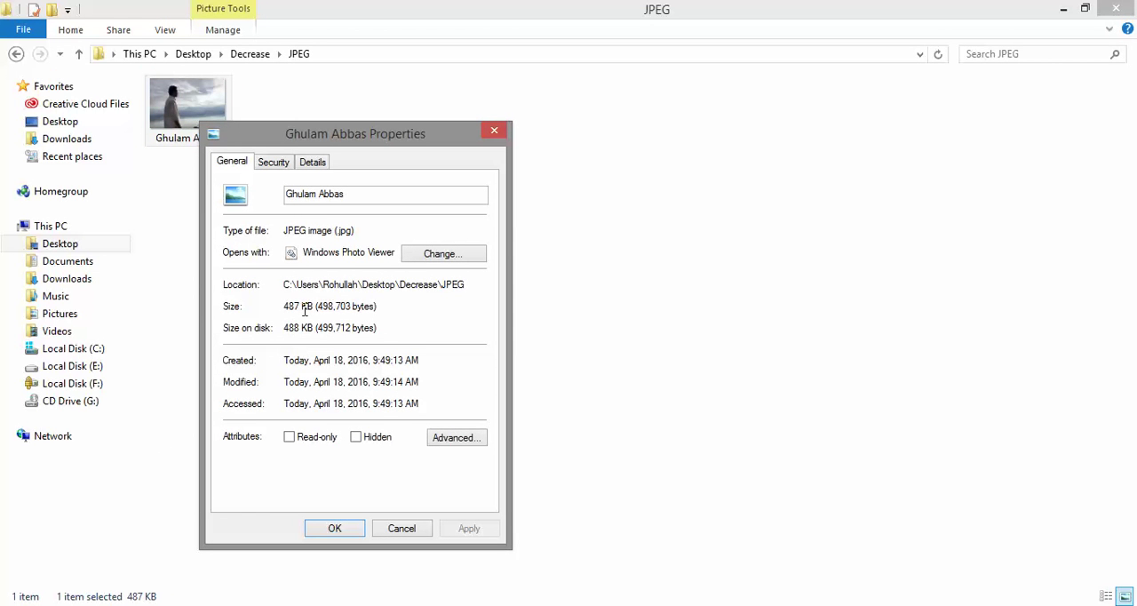
pyautogui.doubleClick(291, 306)
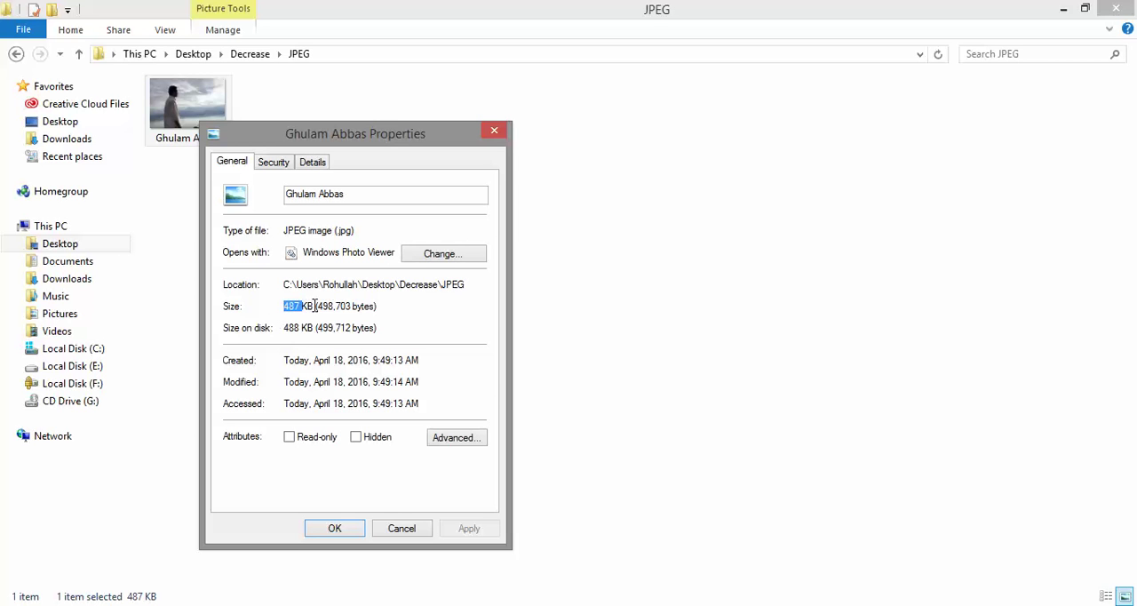
pyautogui.click(334, 469)
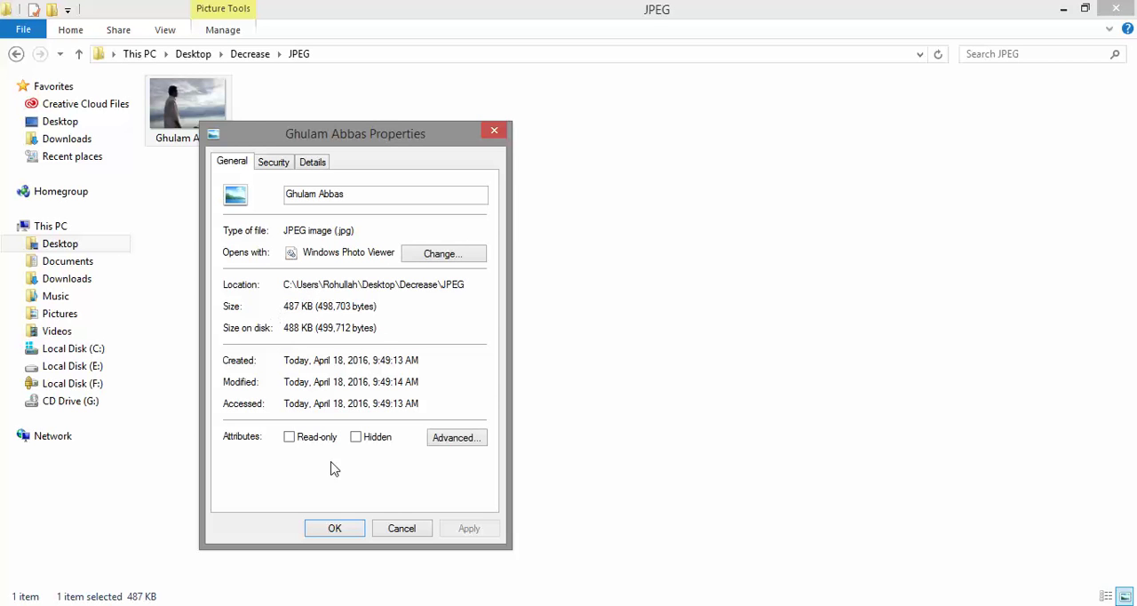
pyautogui.click(334, 528)
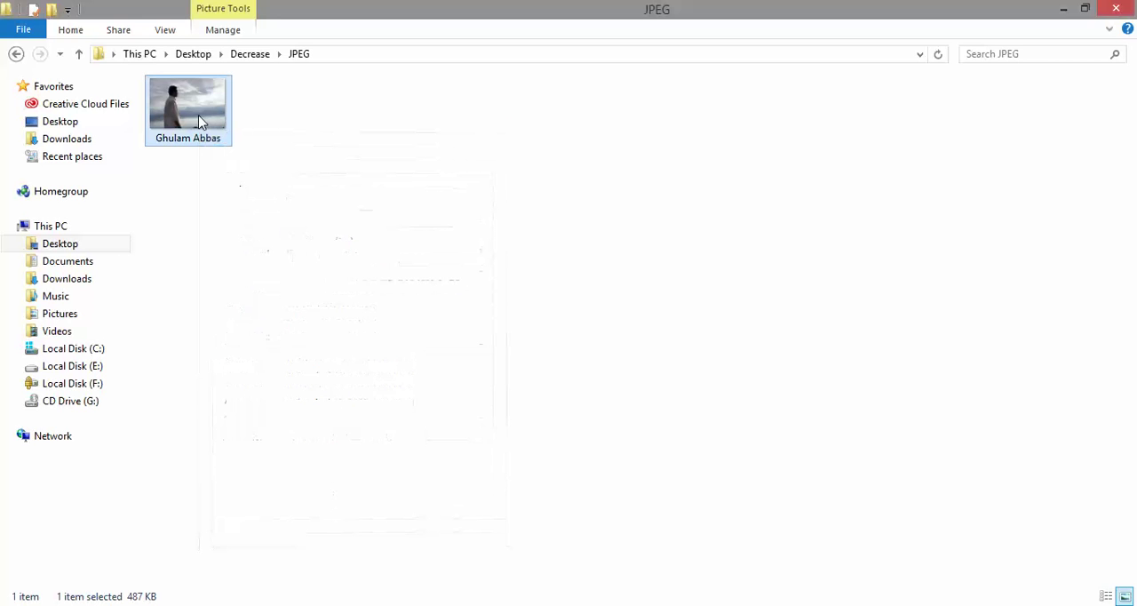
# Step: View the 487 KB photo in Windows Photo Viewer fitted to the window
pyautogui.doubleClick(188, 105)
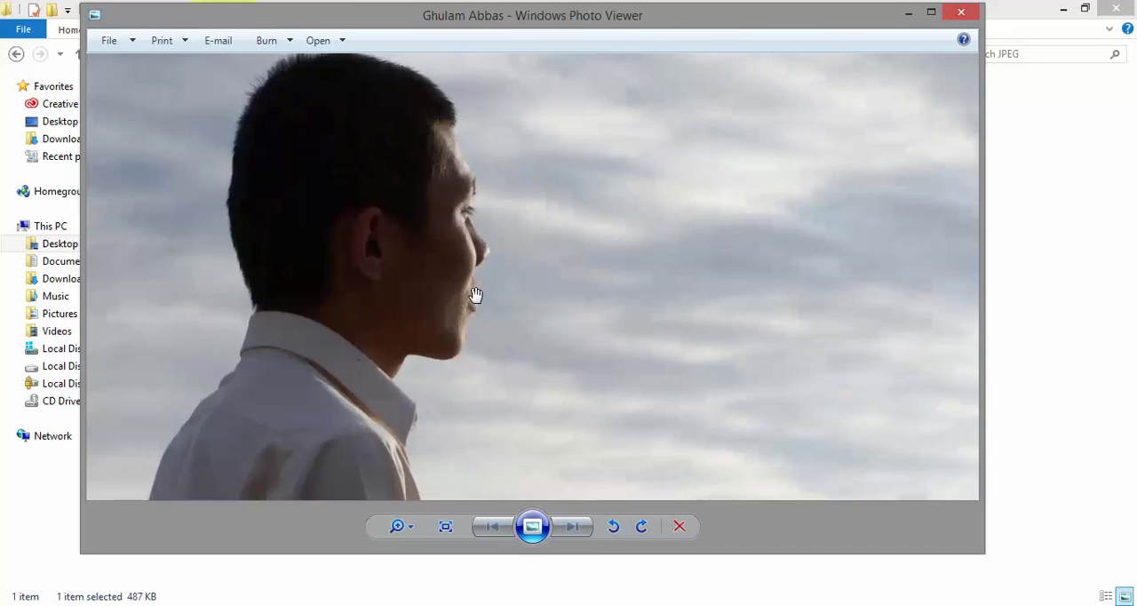
pyautogui.click(444, 526)
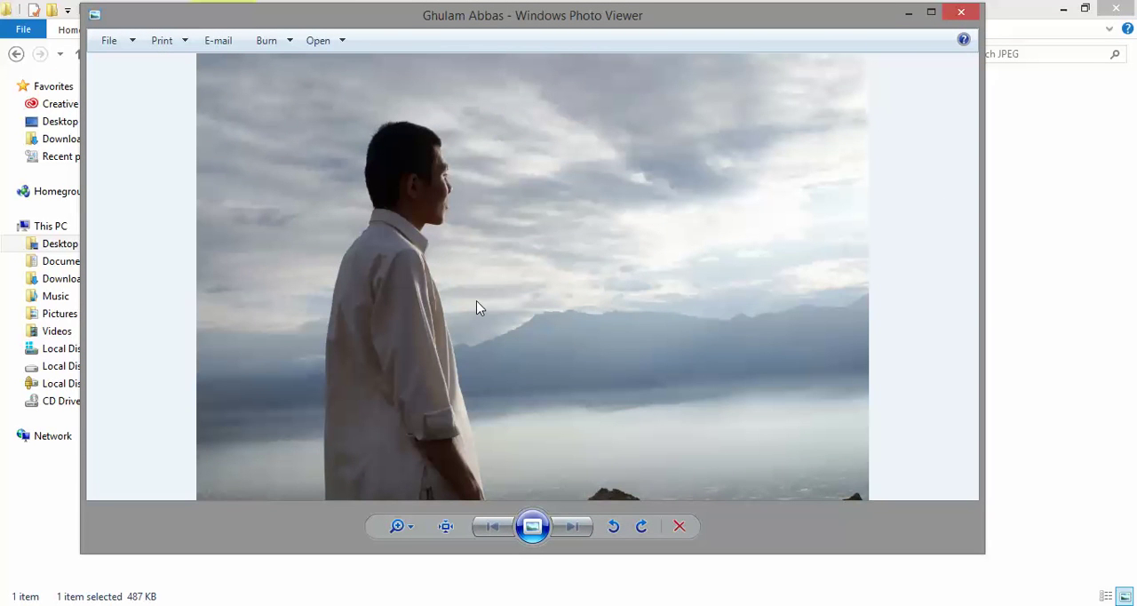